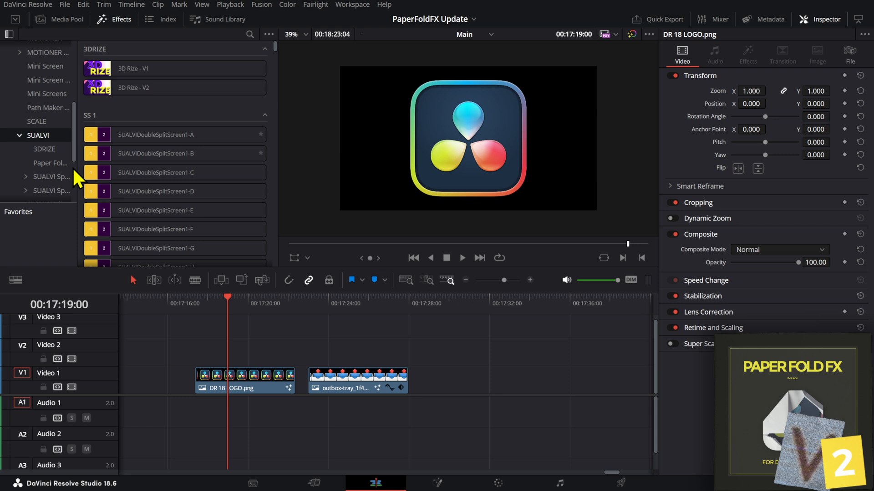
Apply SUALVI-PaperFoldCollage 14 to the subway clip, preview it, and show its Media Tracker settings
left_click(50, 163)
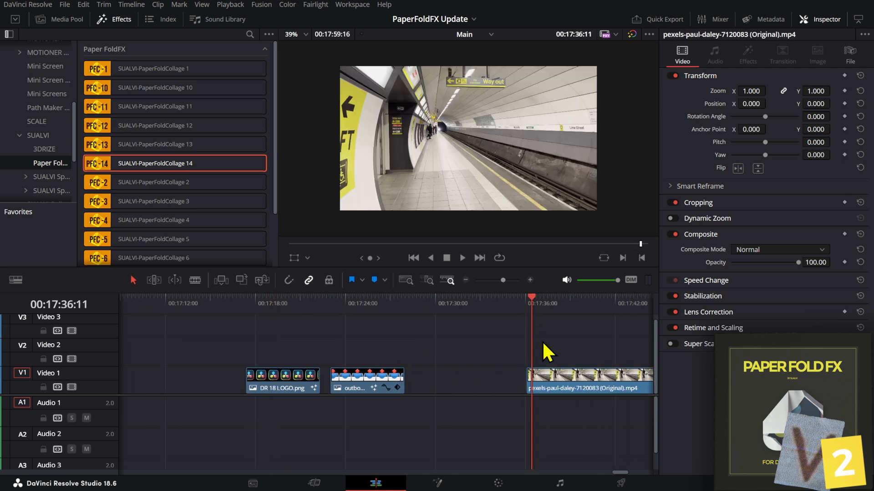
left_click(478, 298)
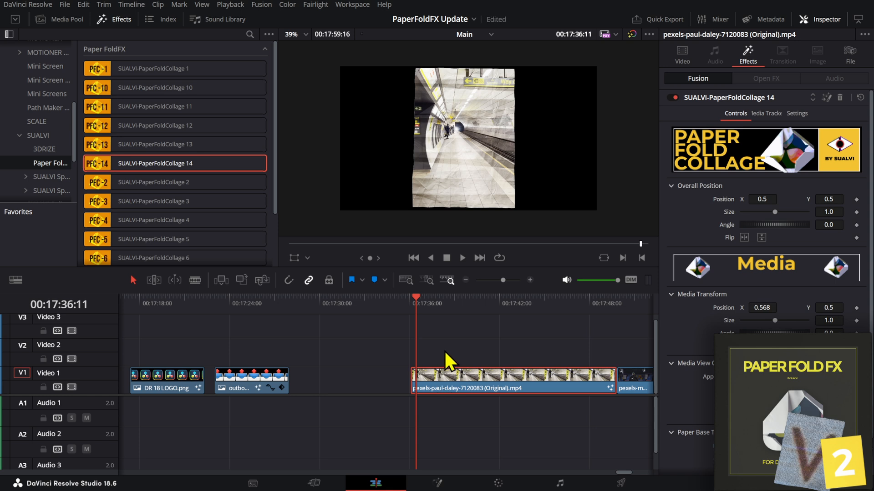
mouse_move(419, 325)
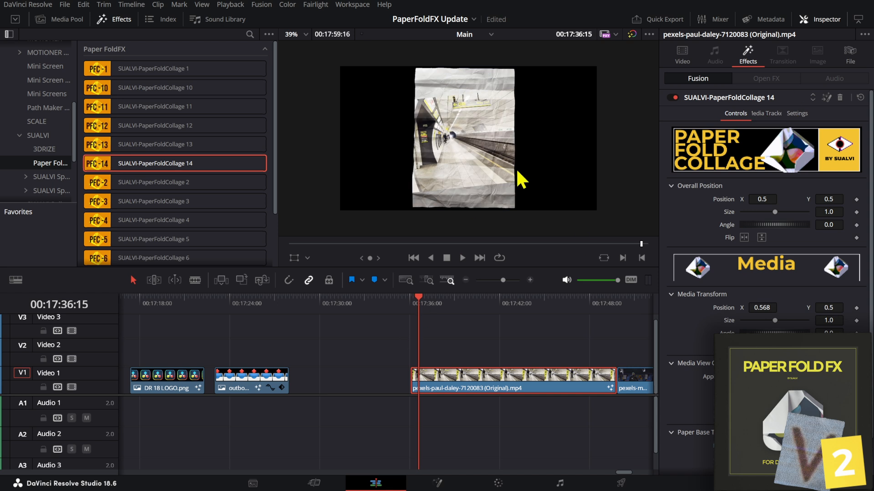
left_click(461, 257)
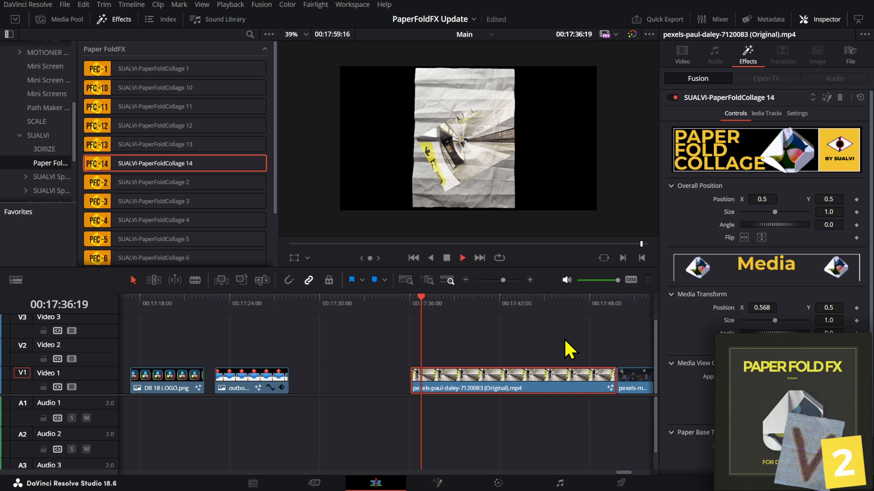
left_click(766, 114)
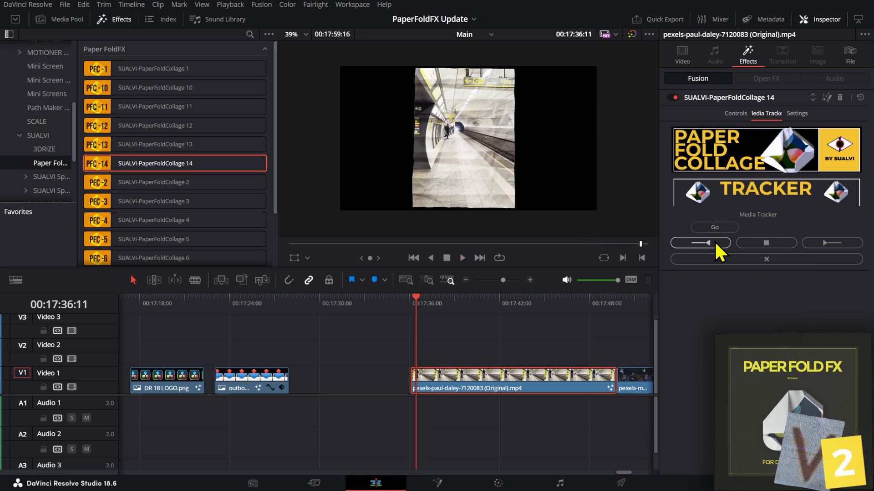
Track the subway clip backward and forward to the end, then delete the tracking data
left_click(713, 227)
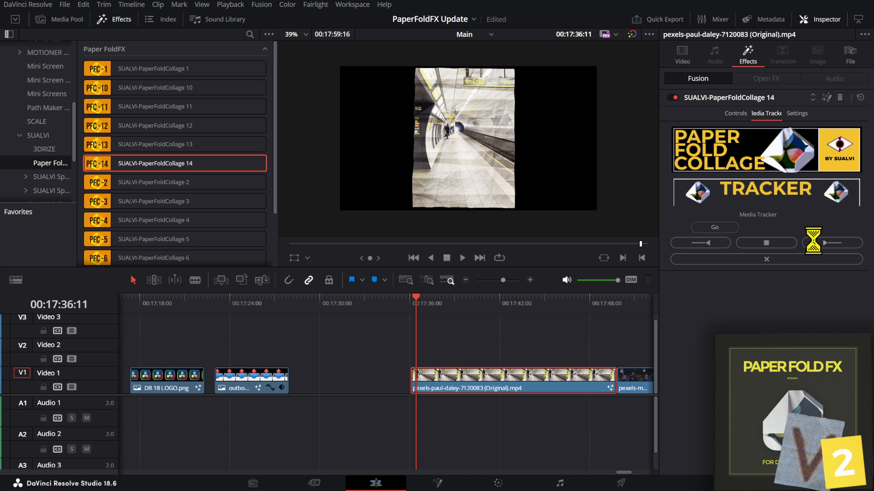
mouse_move(832, 243)
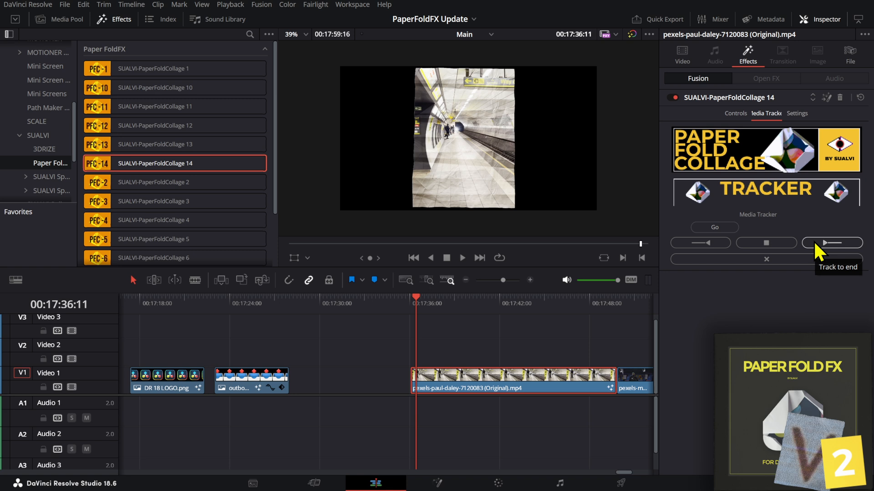
left_click(831, 242)
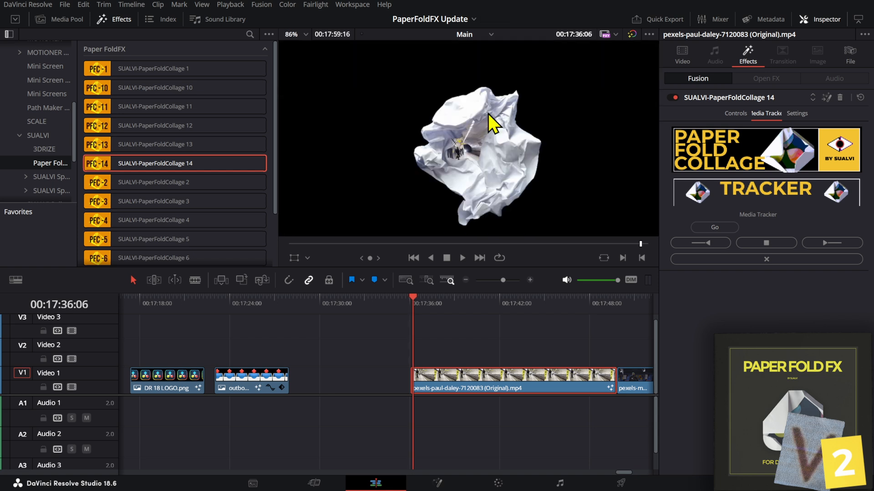
left_click(290, 34)
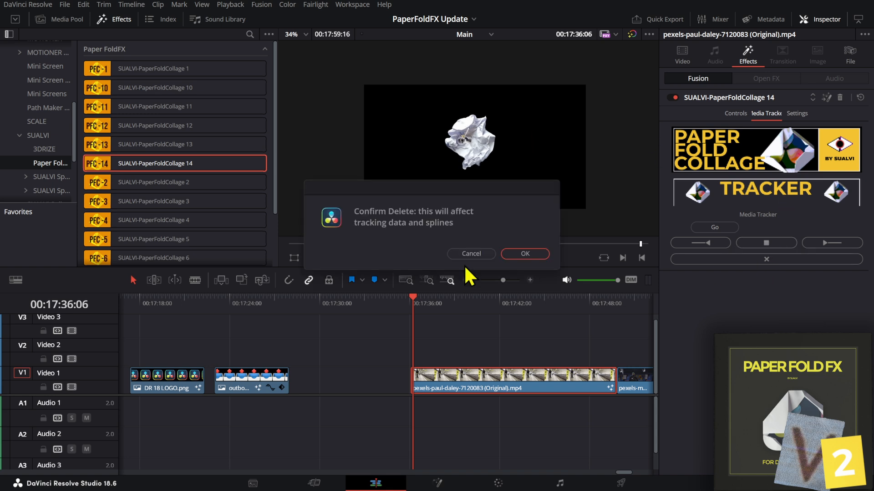
left_click(524, 253)
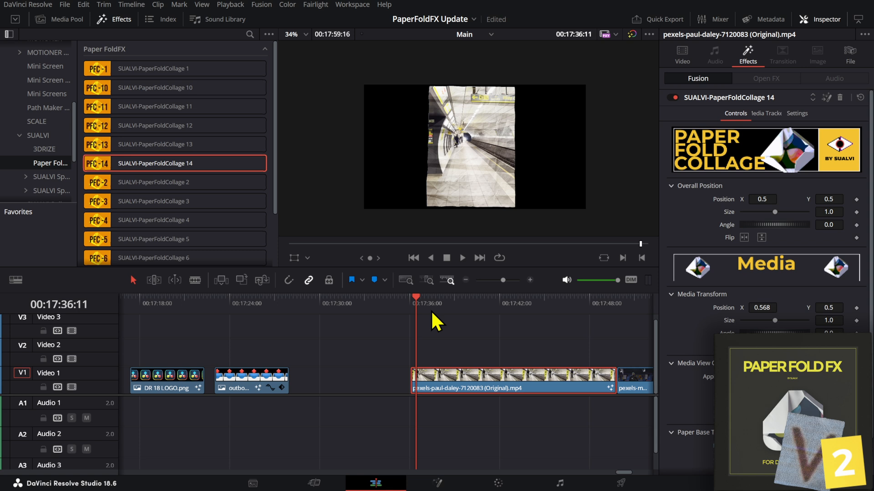
Return the playhead to the clip start and go back to the collage effect's Controls
left_click(766, 113)
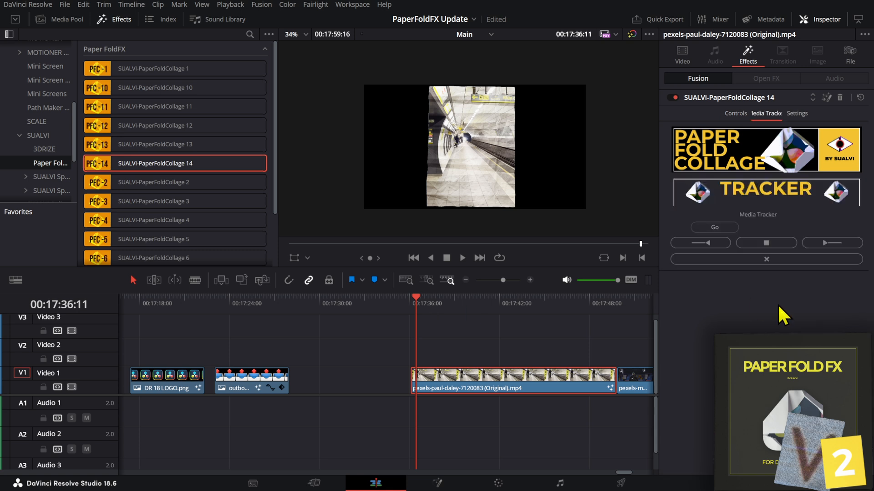
mouse_move(765, 259)
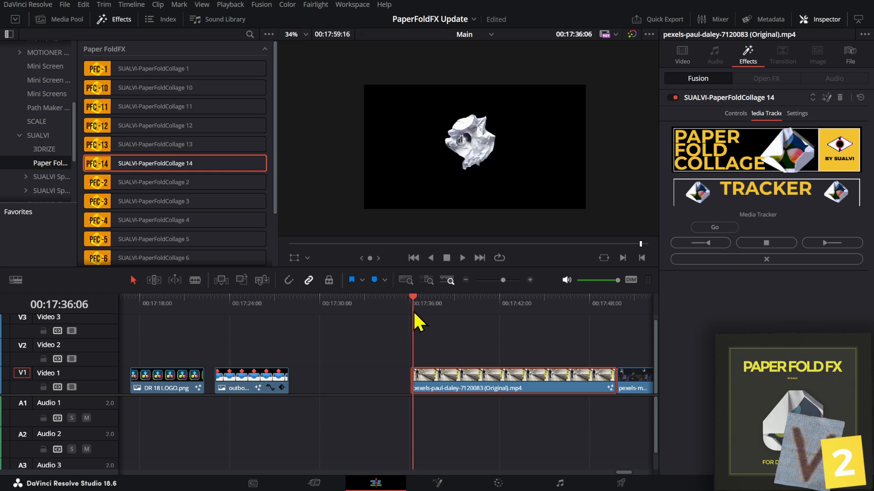
left_click(713, 228)
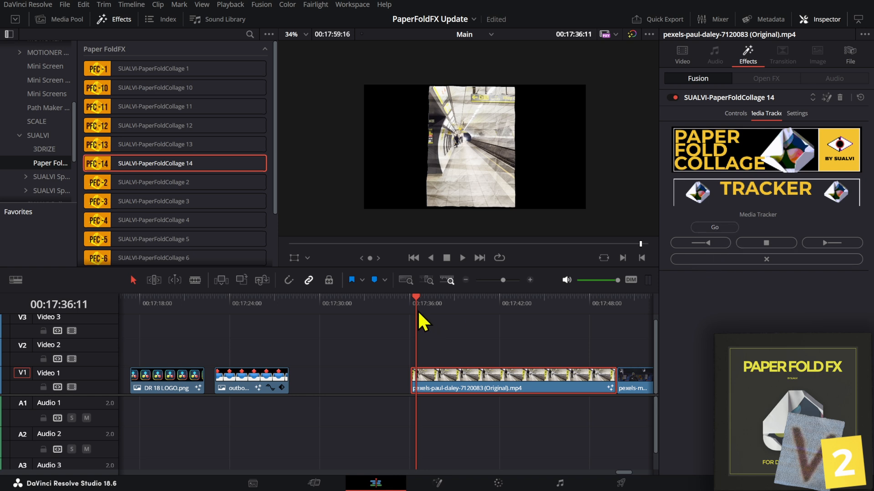
mouse_move(735, 126)
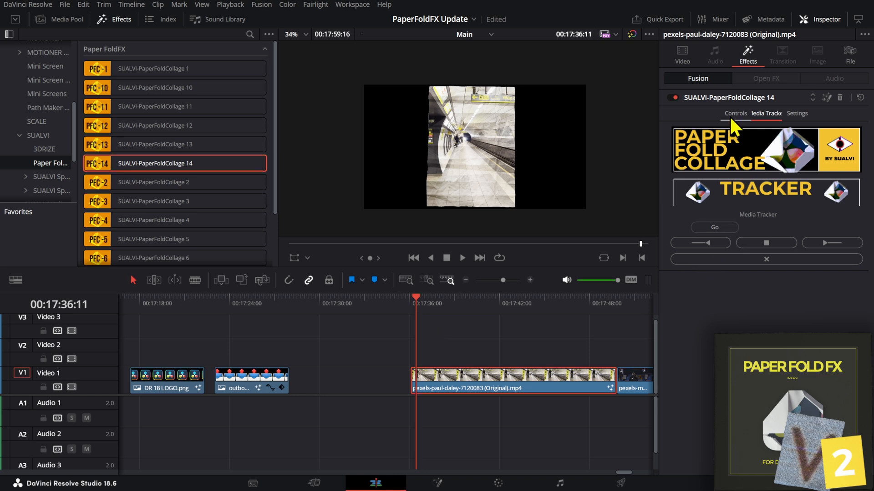
left_click(735, 113)
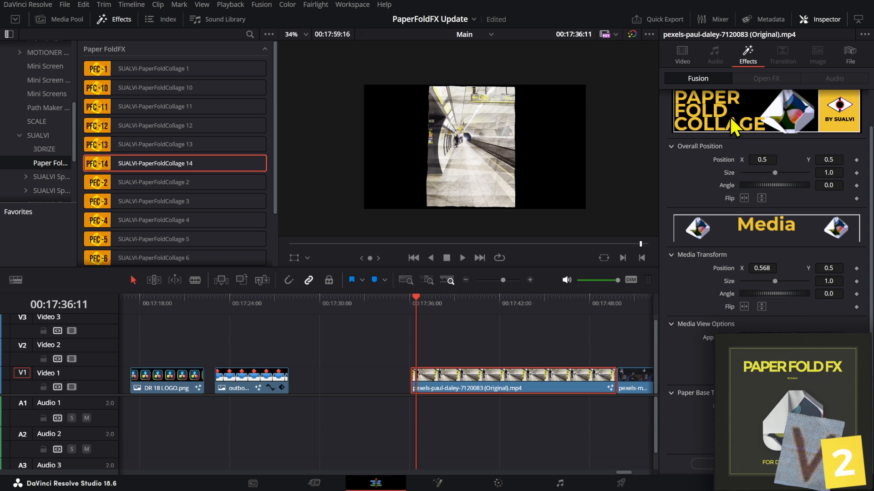
mouse_move(446, 360)
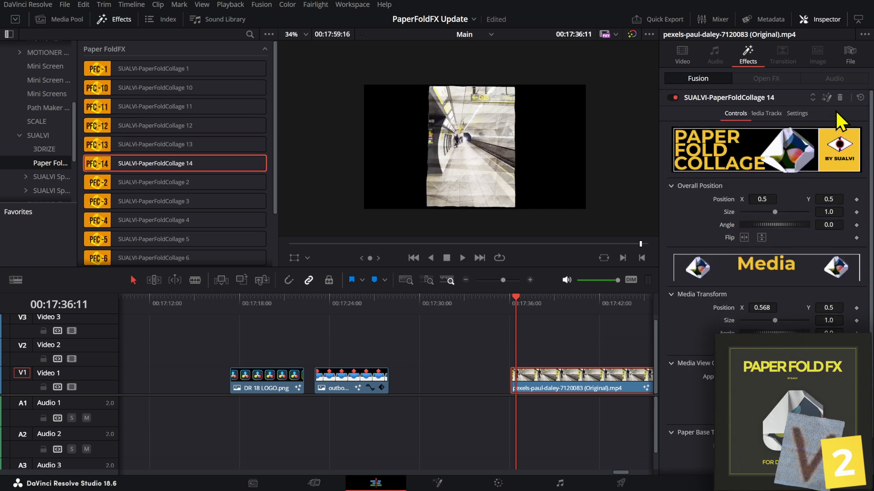
Show the clip's Video settings and open Video Transitions > SUALVI for Paper Transition-15
left_click(682, 54)
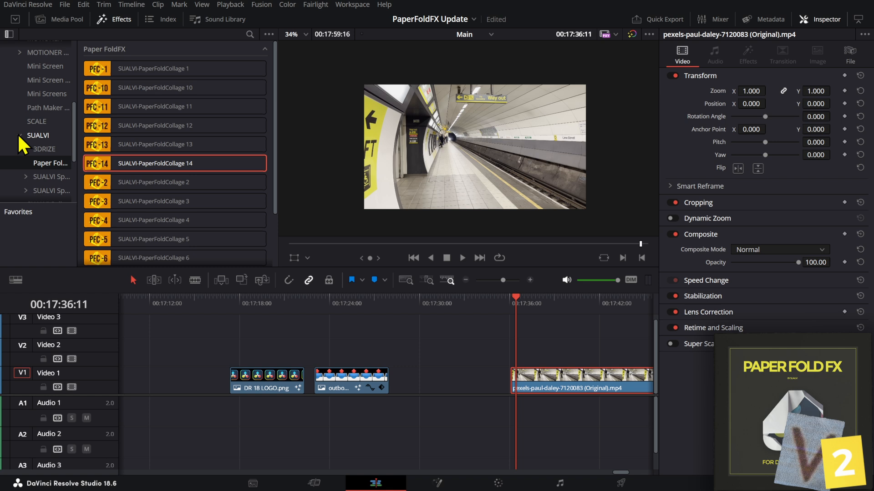
scroll("up", 3)
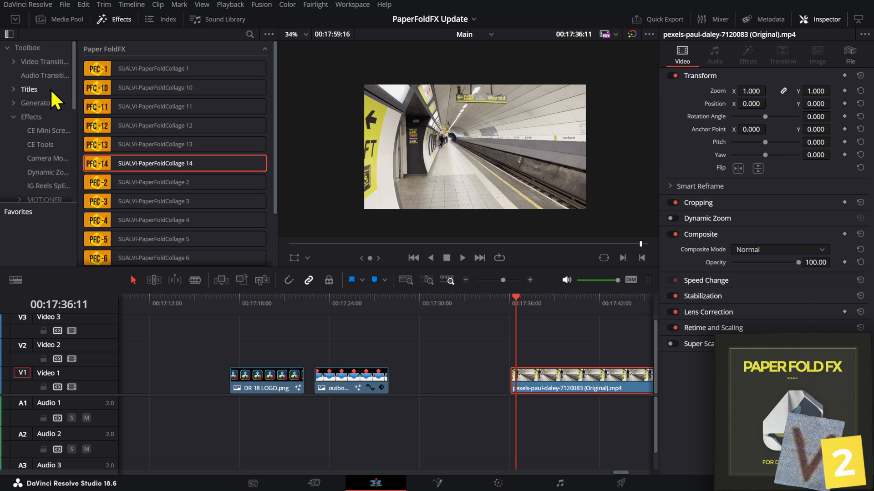
left_click(43, 62)
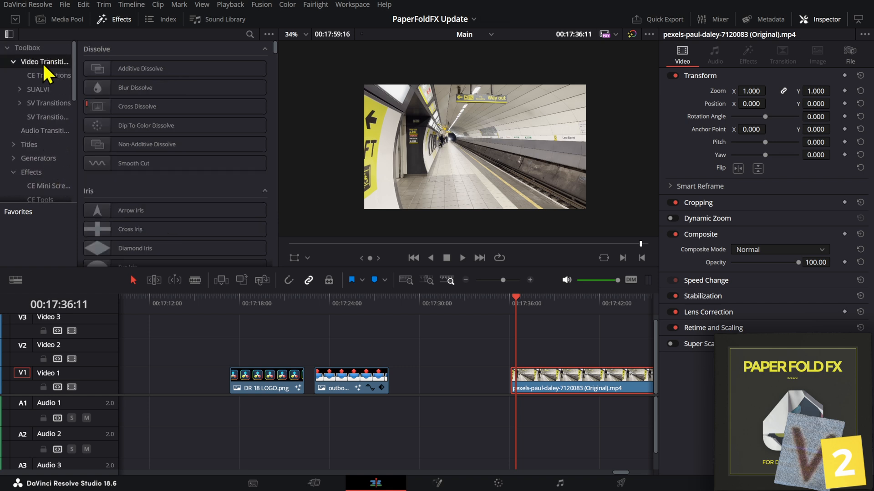
left_click(37, 89)
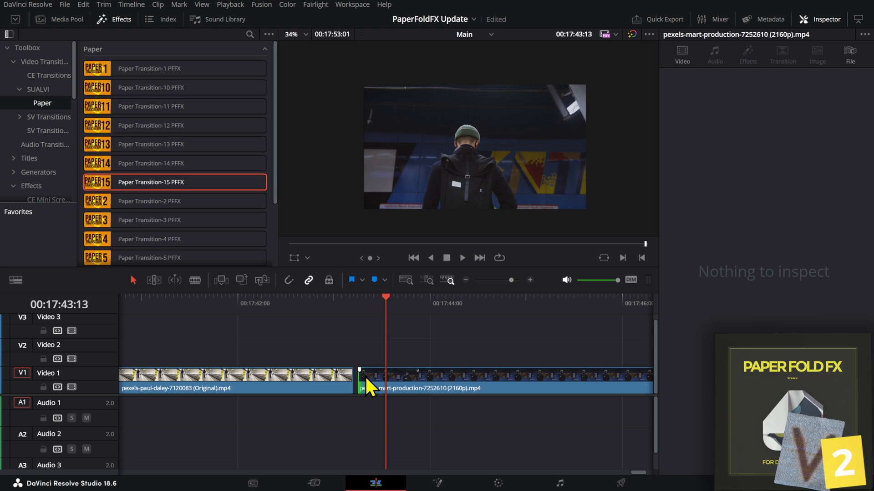
Select Paper Transition-15 at the cut and play through its torn-paper edges
left_click(355, 374)
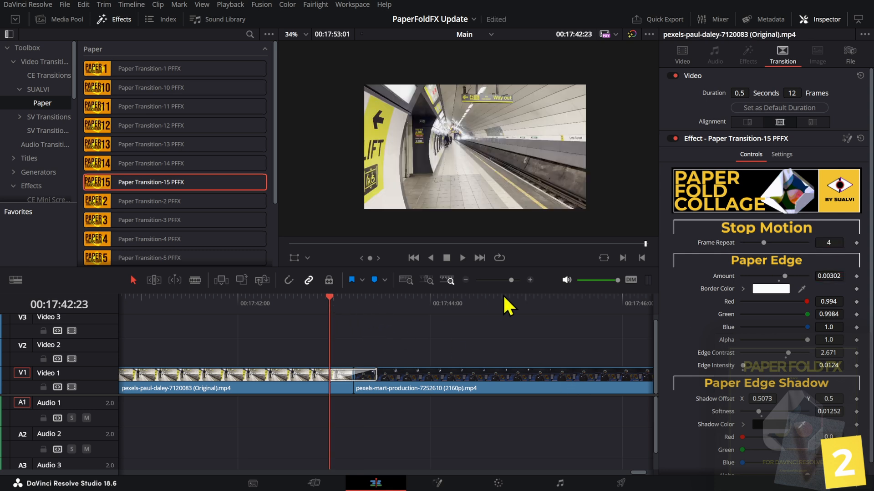
left_click(354, 303)
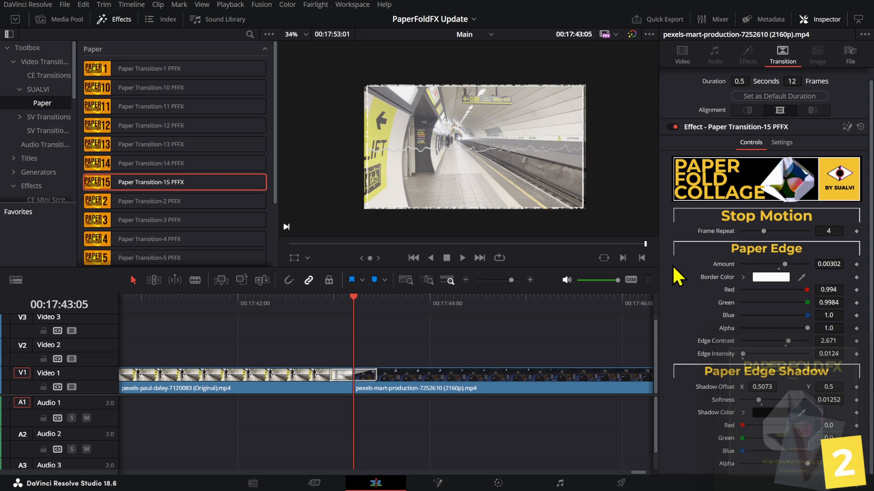
left_click(370, 303)
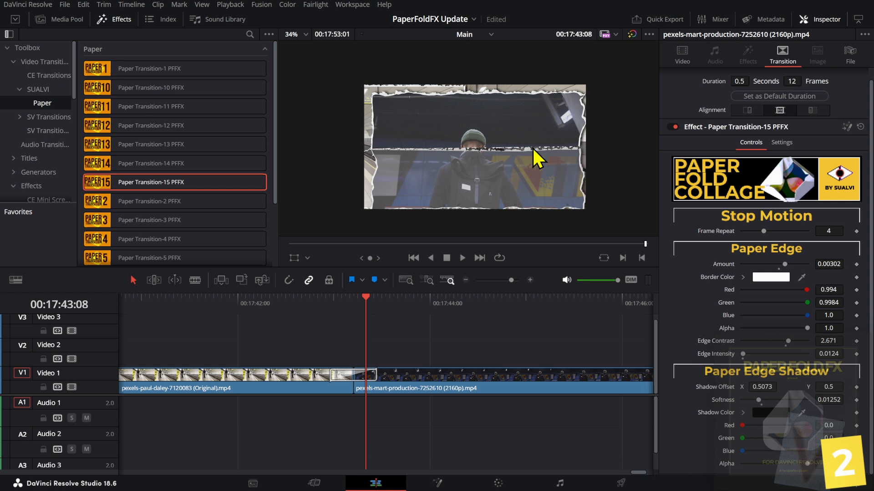
mouse_move(545, 283)
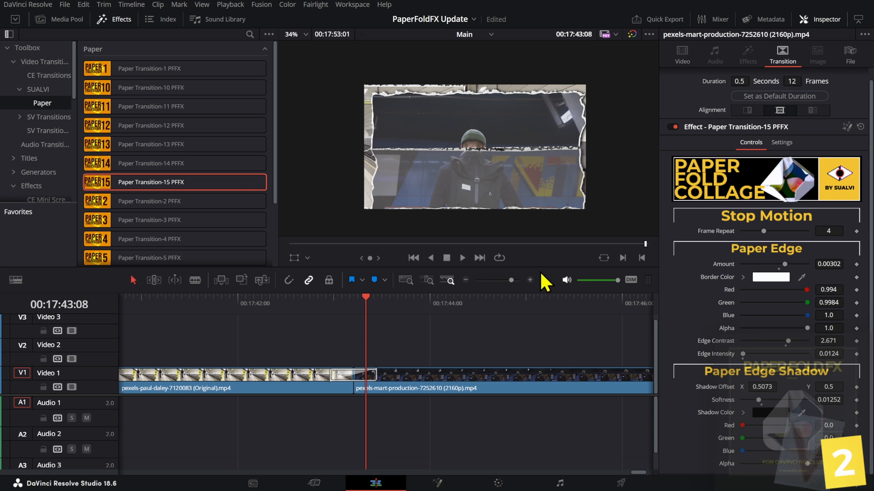
Expand the Generators category and its SUALVI premade elements folder
scroll("down", 3)
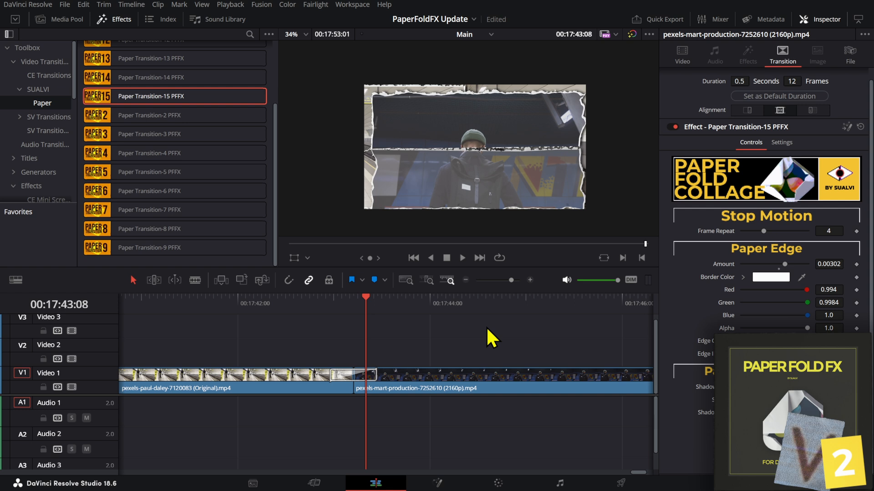
mouse_move(492, 350)
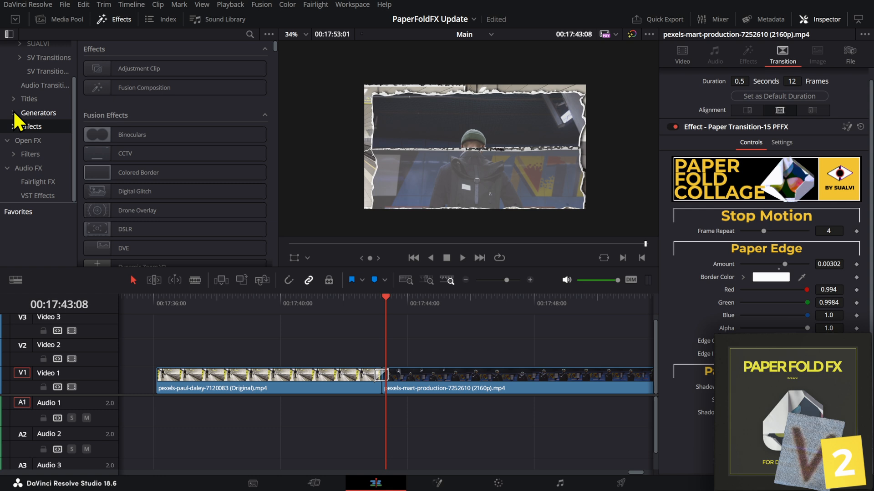
left_click(38, 113)
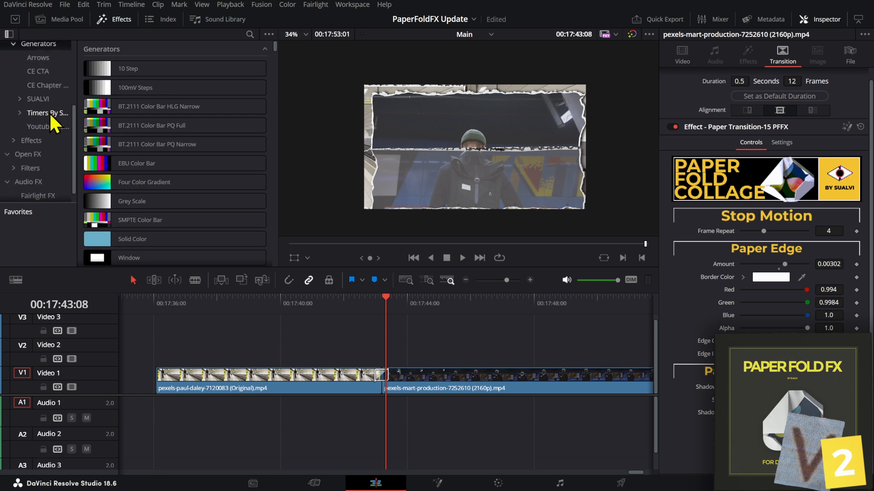
left_click(37, 99)
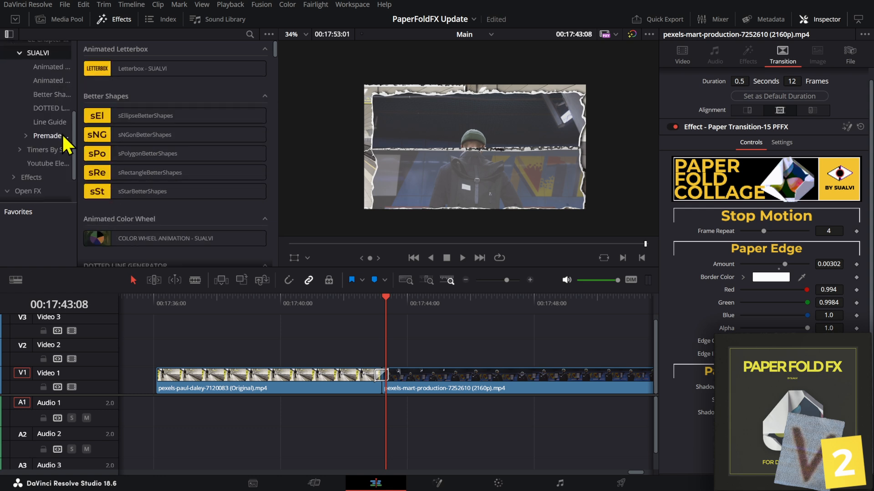
Reveal the Letters generators A-1 through C-1 and scroll past the clips
left_click(25, 136)
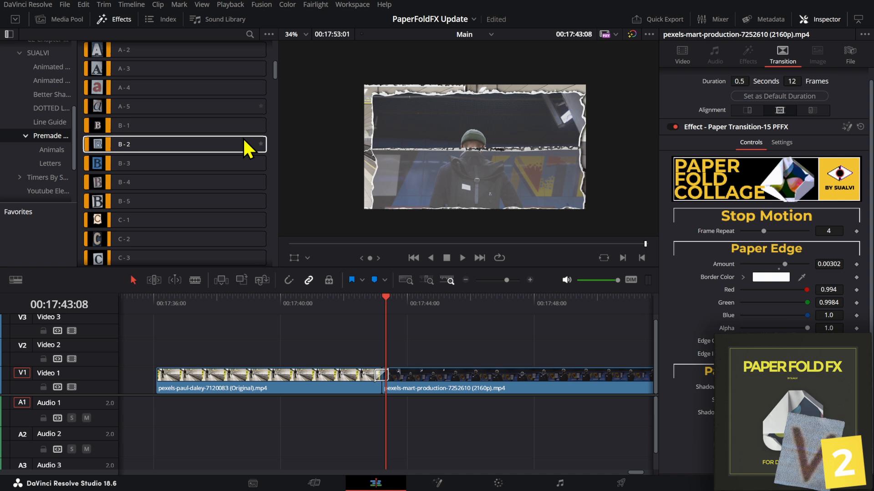
scroll("down", 3)
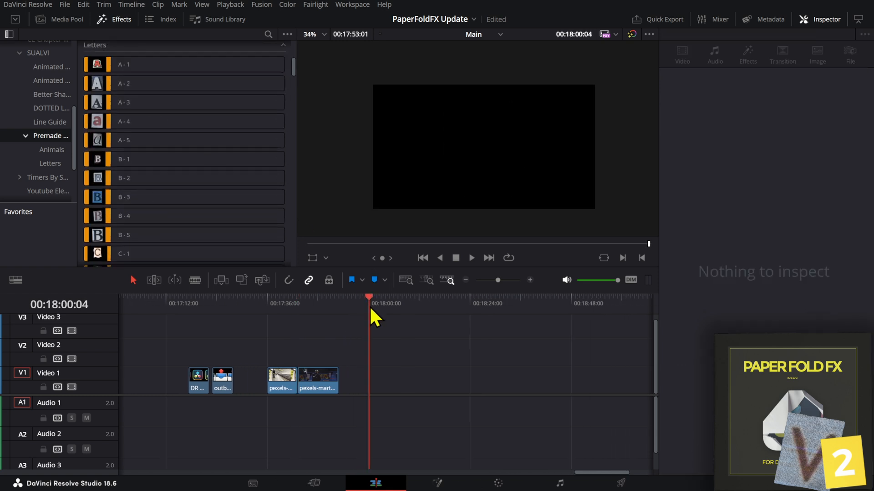
Preview the letter generators and place the A - 4 'a' on Video 1 after the clips
left_click(183, 117)
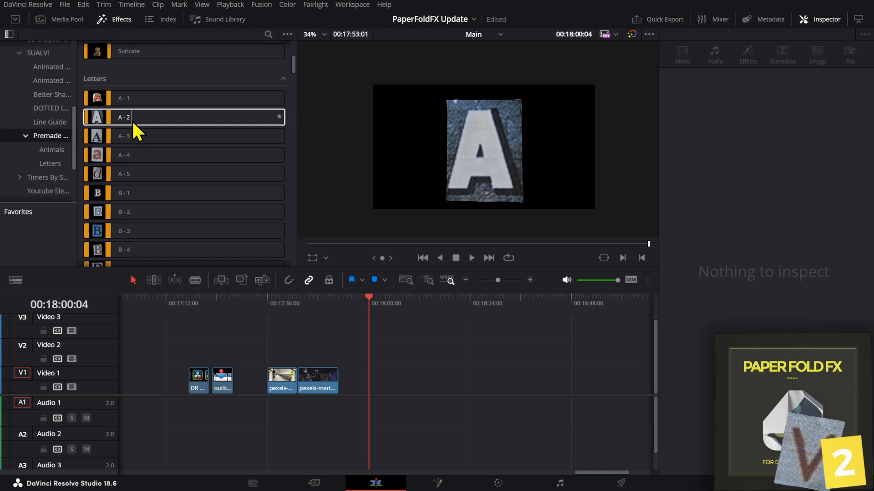
left_click(167, 155)
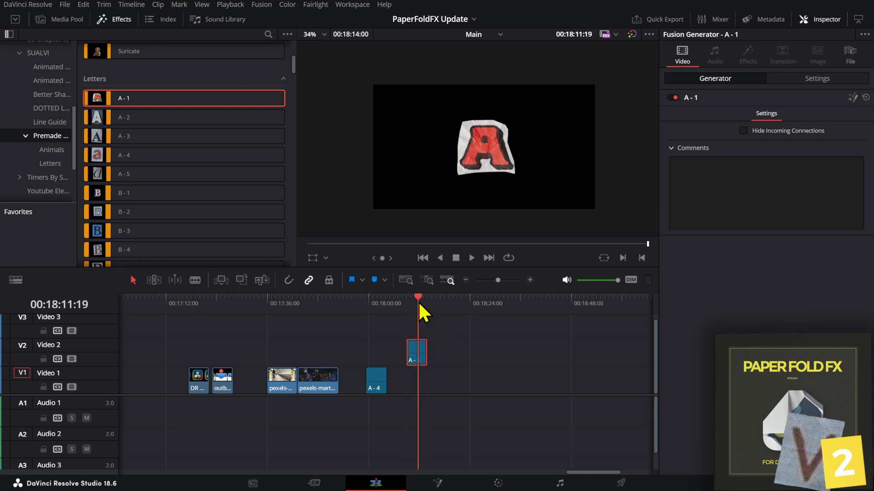
mouse_move(866, 64)
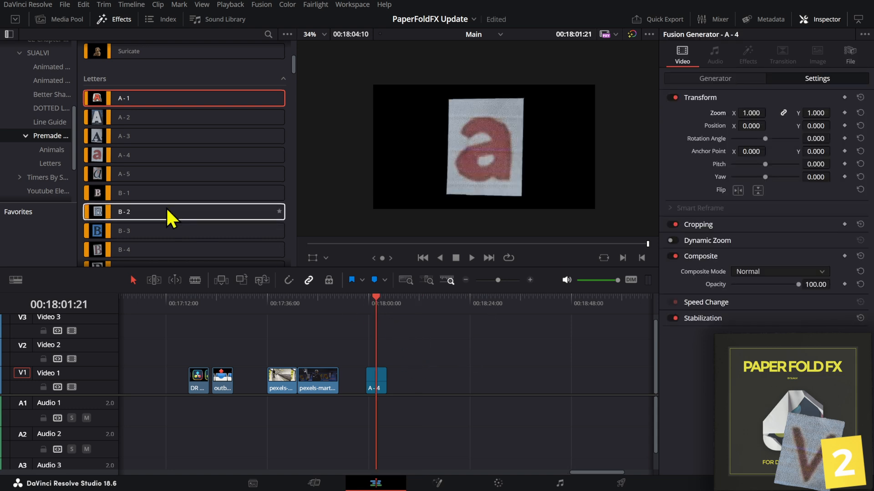
left_click(183, 211)
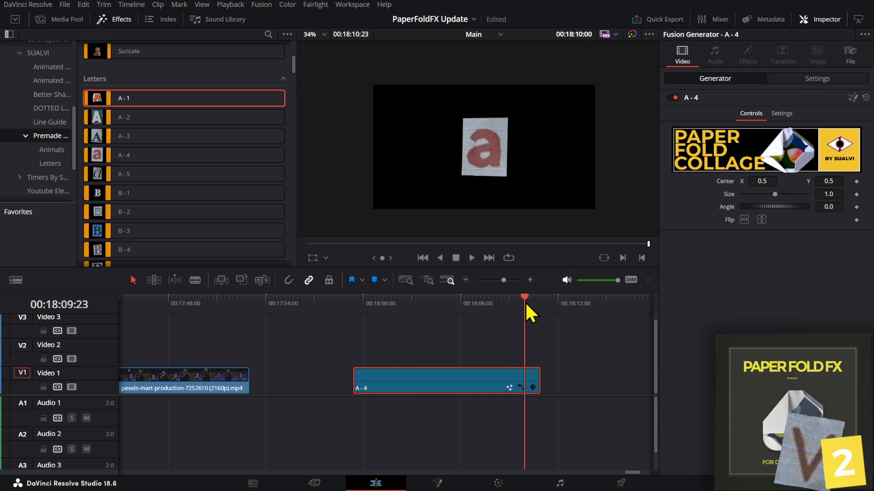
left_click(365, 303)
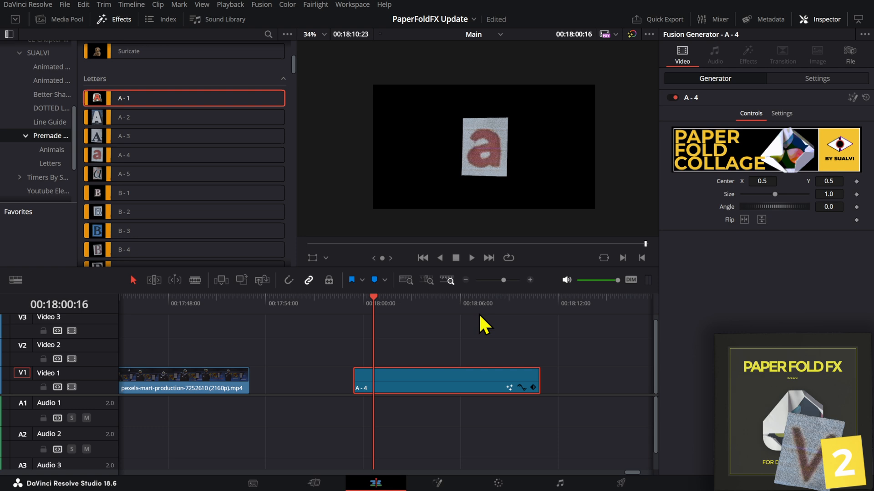
mouse_move(434, 315)
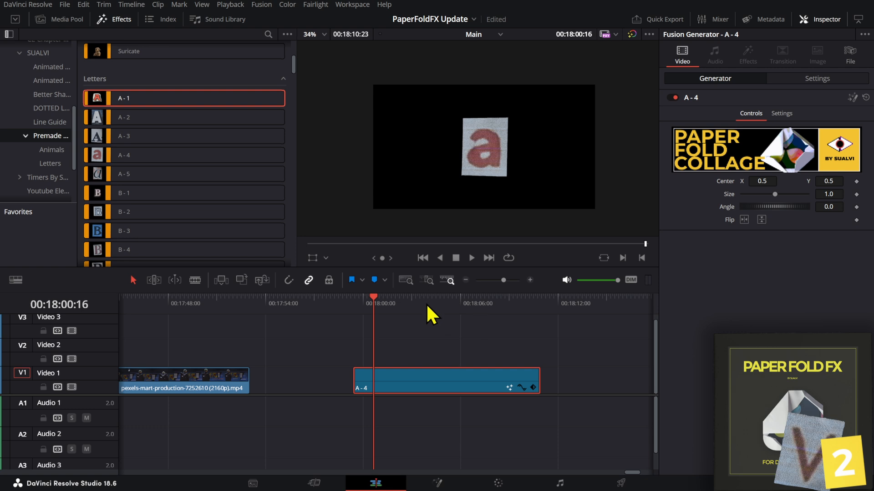
Shift 'a' left, stack B-3 on Video 2 and C-4 on Video 3, trimming ends equal
scroll("down", 3)
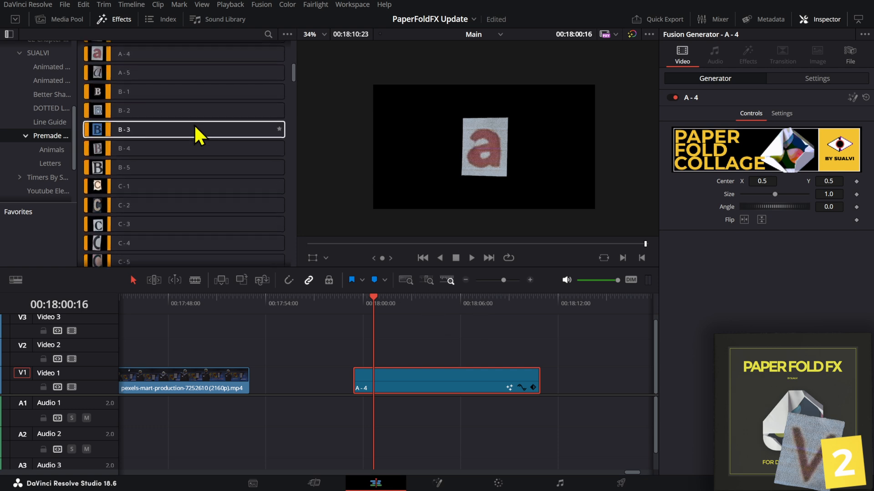
scroll("down", 3)
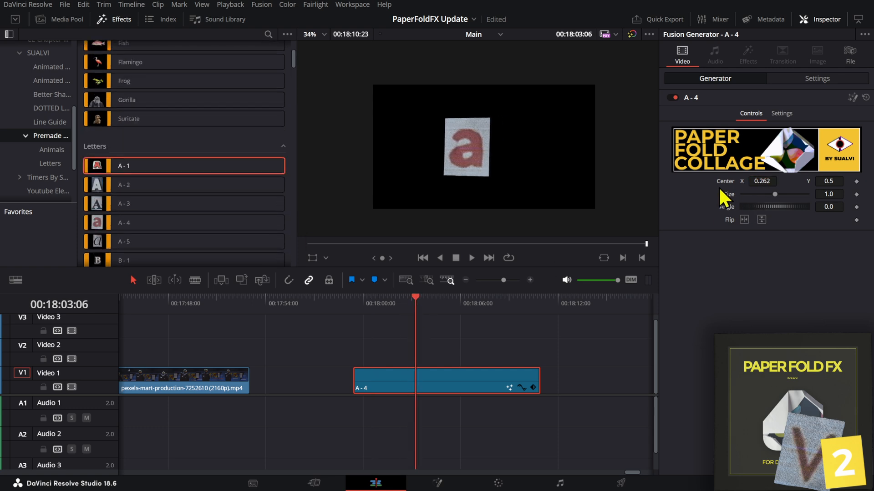
left_click(362, 303)
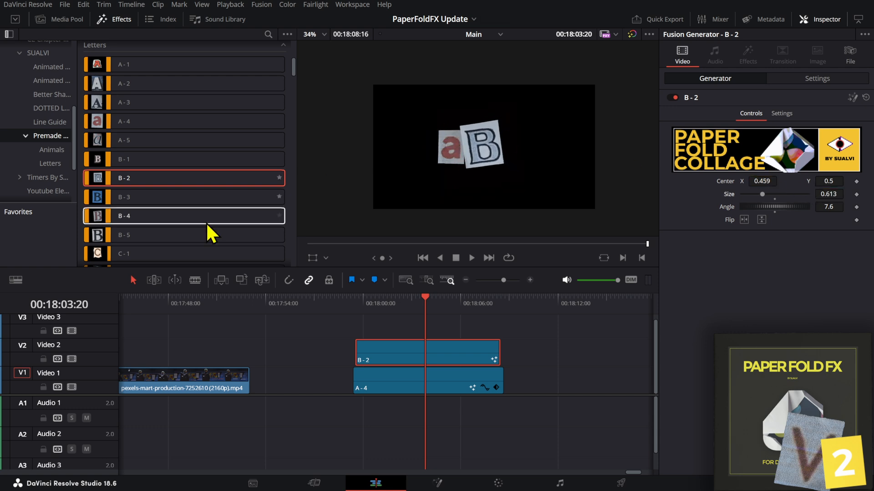
mouse_move(489, 340)
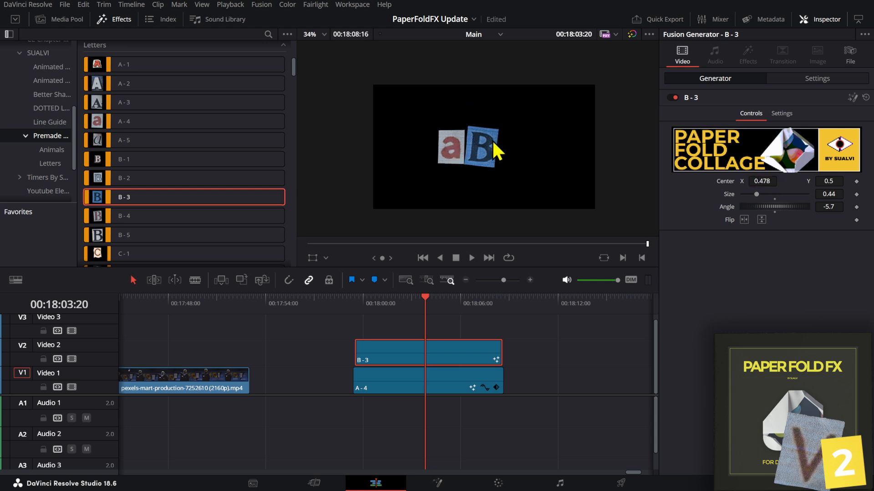
left_click(312, 34)
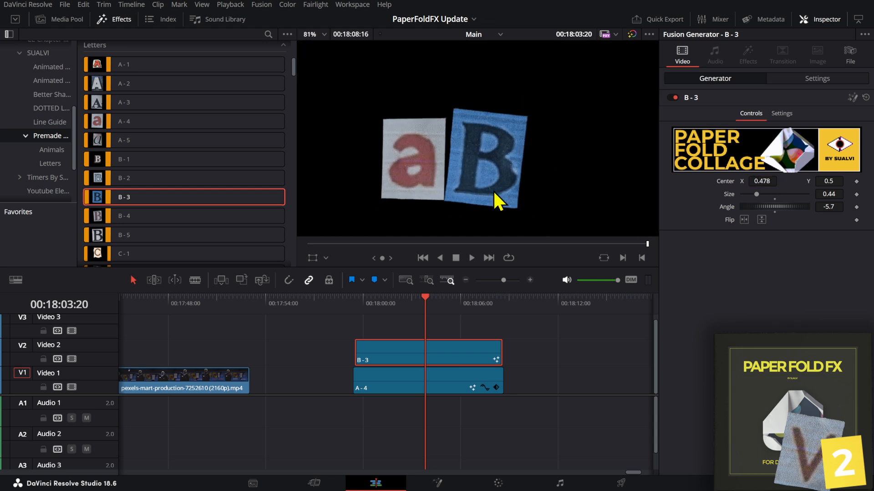
left_click(310, 34)
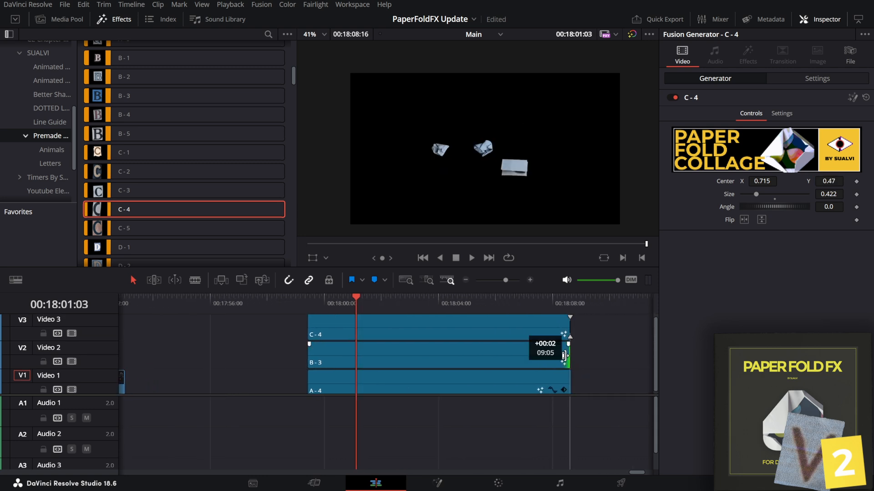
left_click(440, 362)
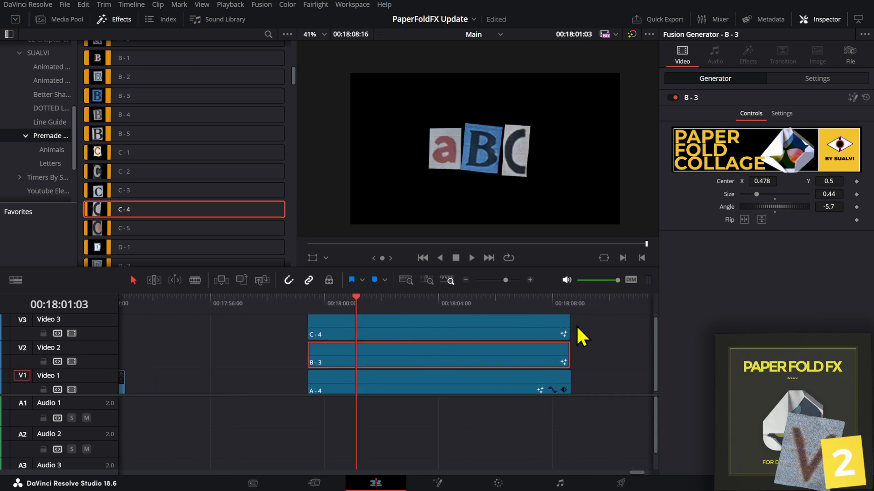
Turn the three letter clips into a new compound clip named 'word'
left_click(390, 326)
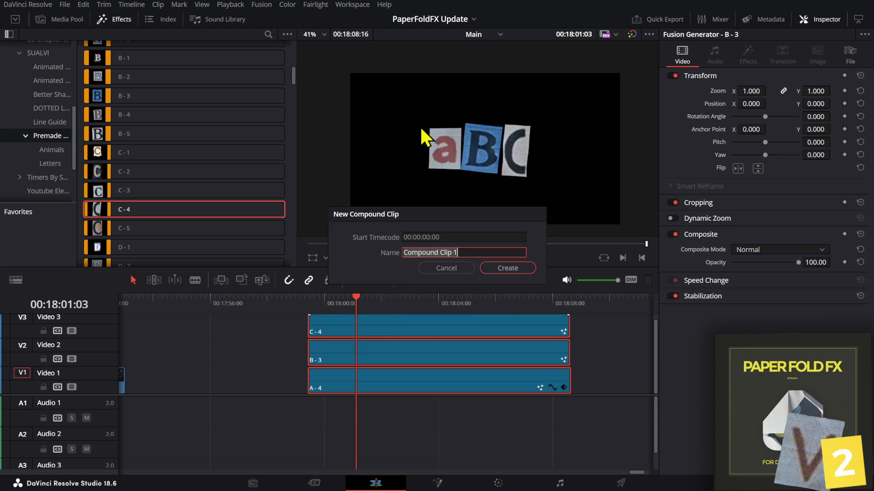
type("W")
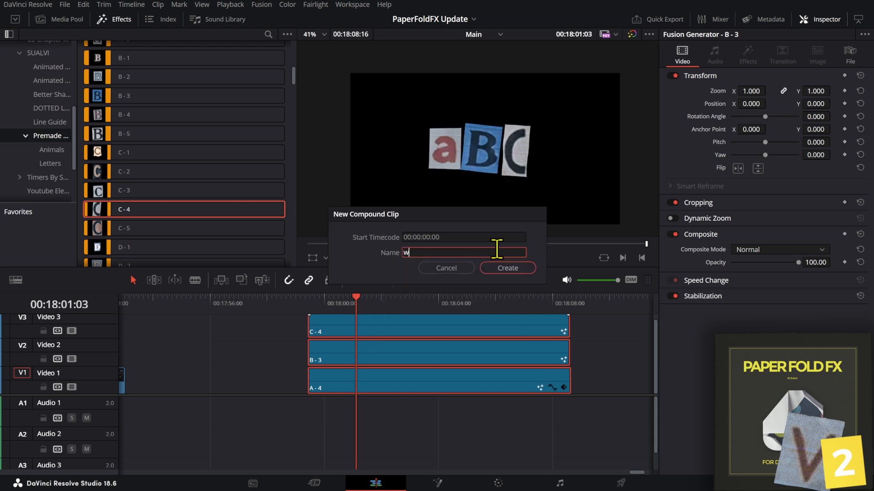
left_click(507, 268)
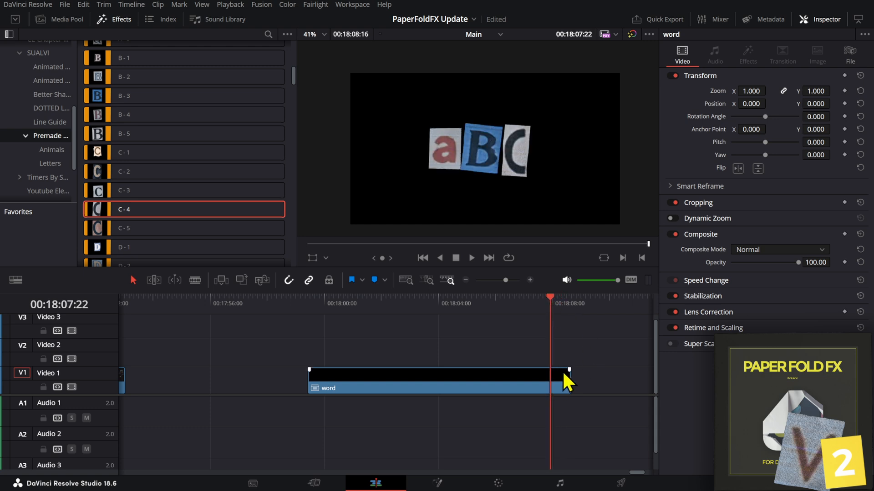
left_click(438, 388)
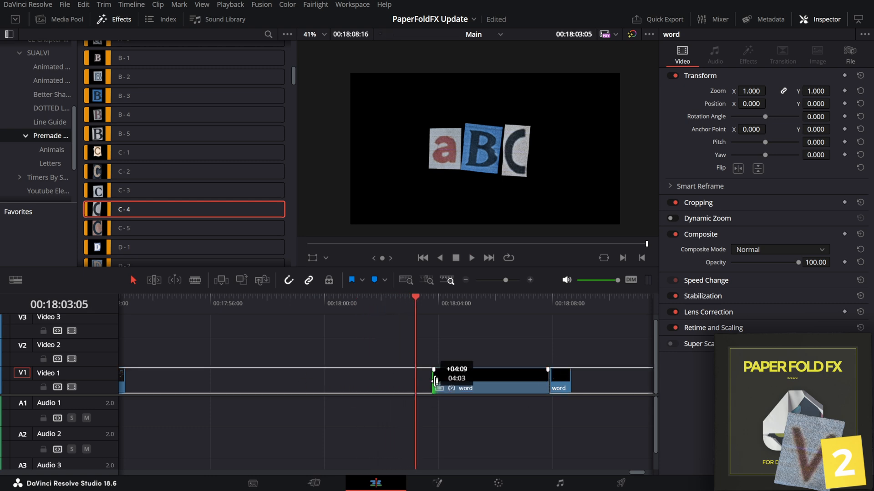
Trim the start of the 'word' clip and move its longer piece up to Video 2
left_click(497, 328)
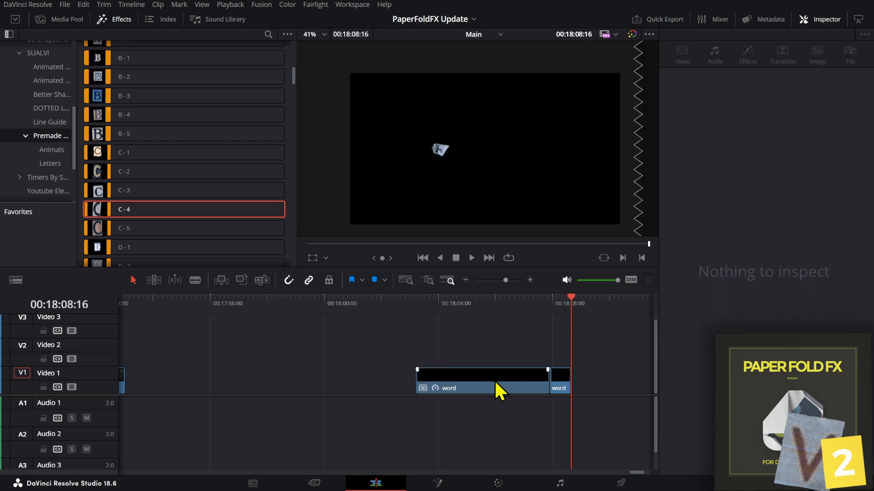
left_click(482, 388)
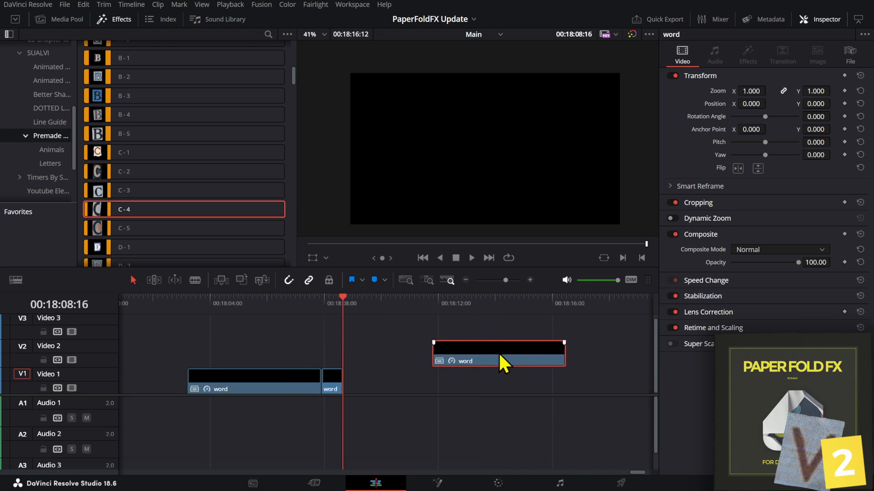
left_click(59, 19)
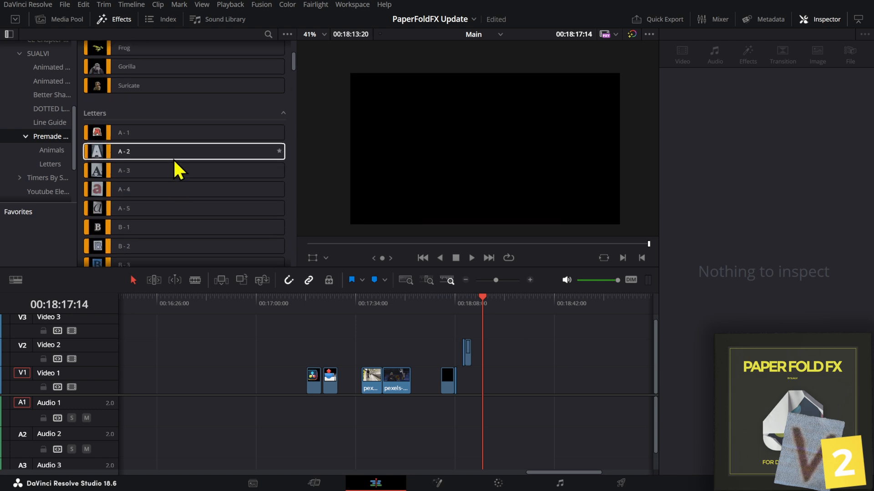
Collapse Generators and expand Toolbox > Video Transitions to list Dissolve and Iris types
scroll("down", 3)
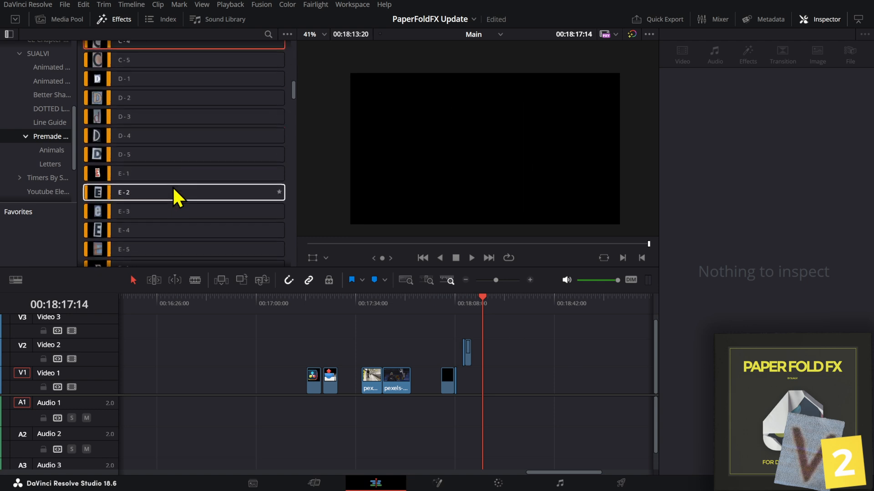
scroll("down", 3)
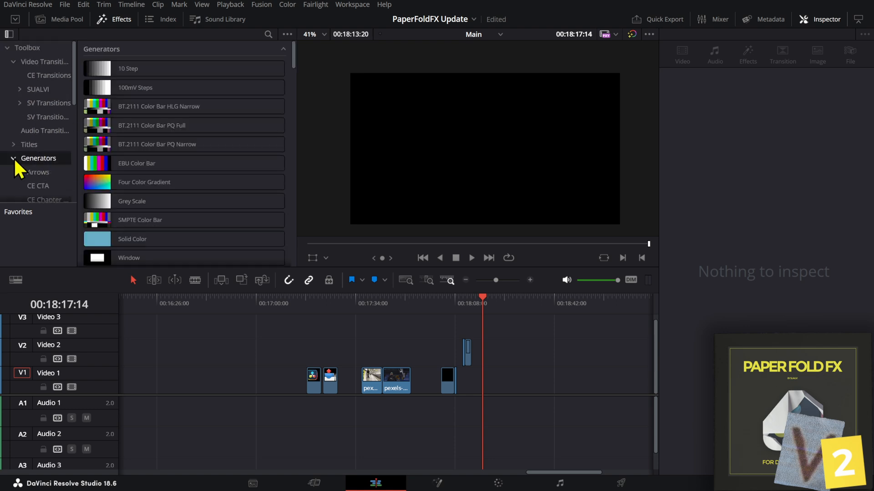
left_click(13, 158)
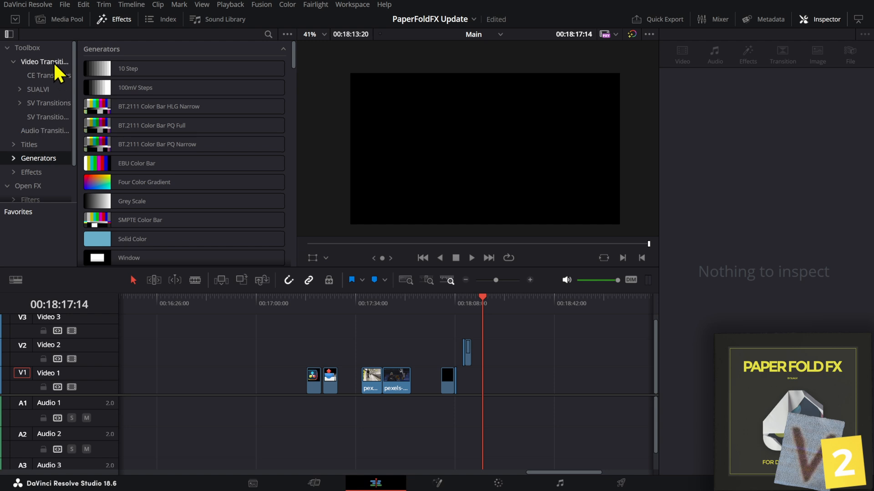
left_click(43, 61)
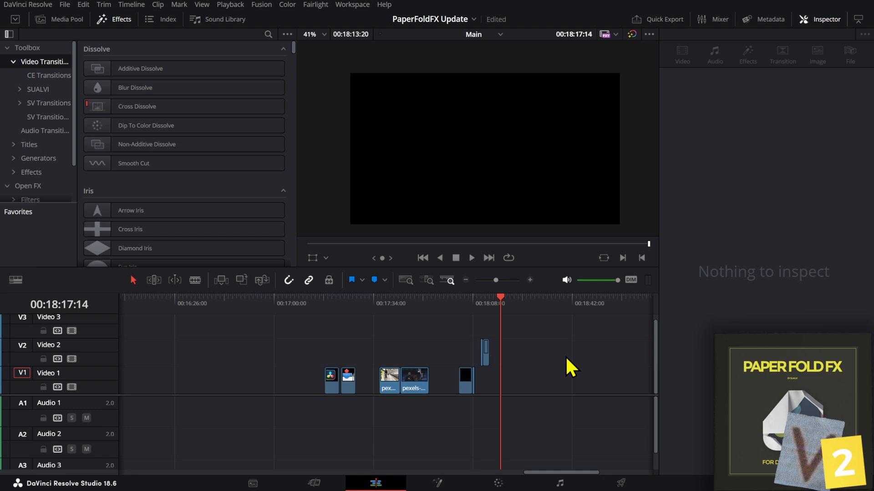
mouse_move(595, 377)
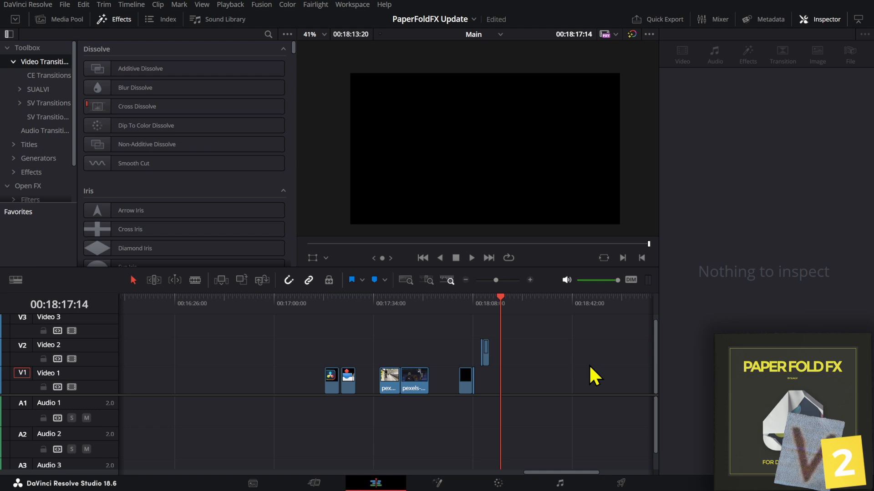